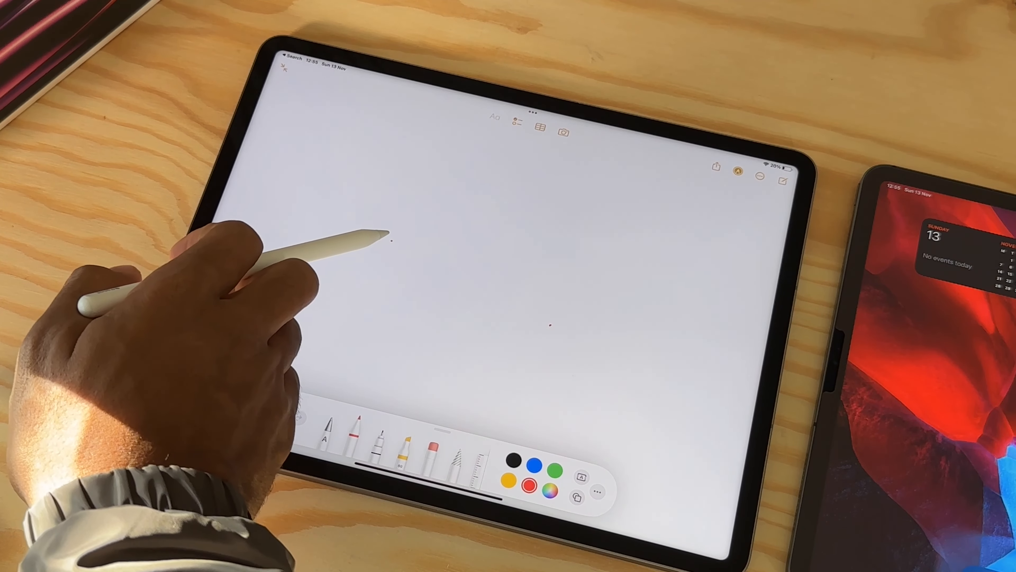
Sketch two red horizontal pen strokes across the blank note, the lower one shorter.
left_click_drag(301, 251, 612, 272)
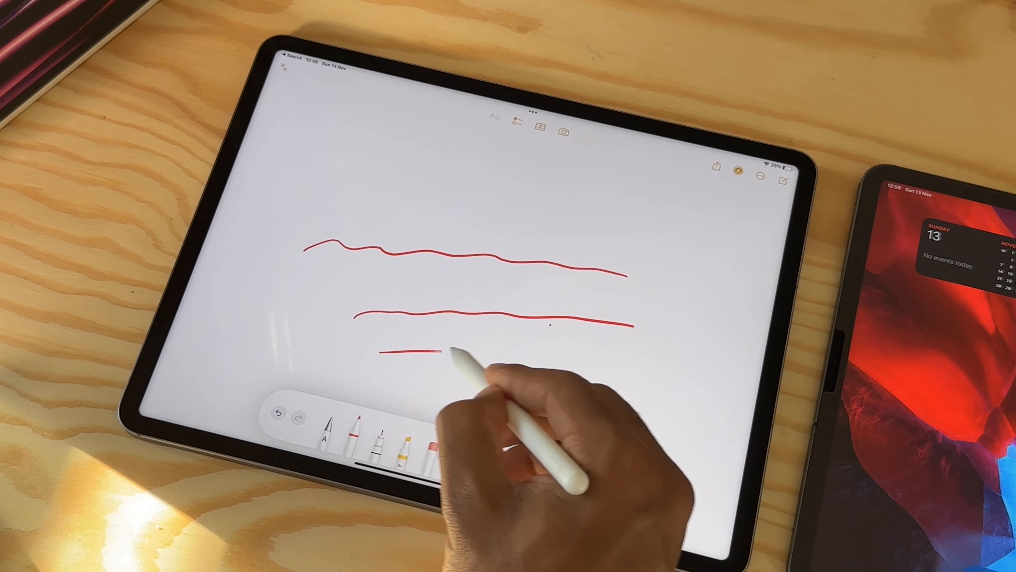
left_click_drag(389, 352, 629, 355)
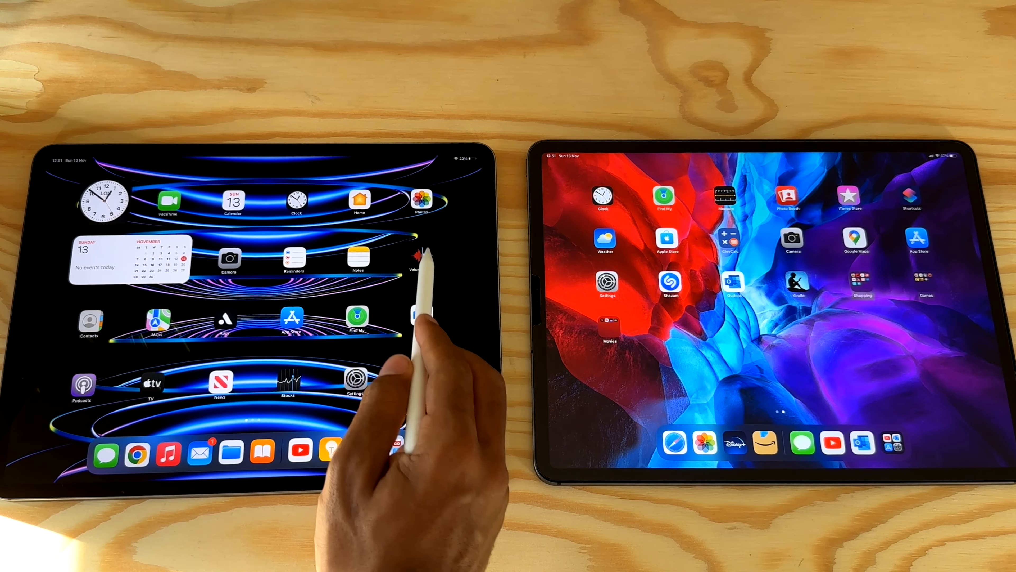
Swipe to the second Home Screen page and launch an app from it.
scroll("left", 3)
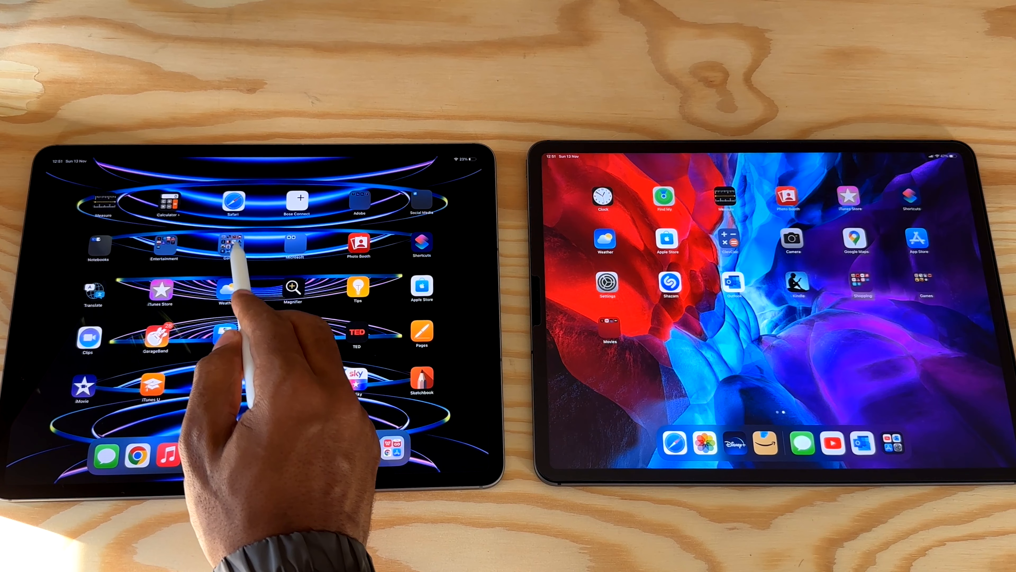
left_click(230, 246)
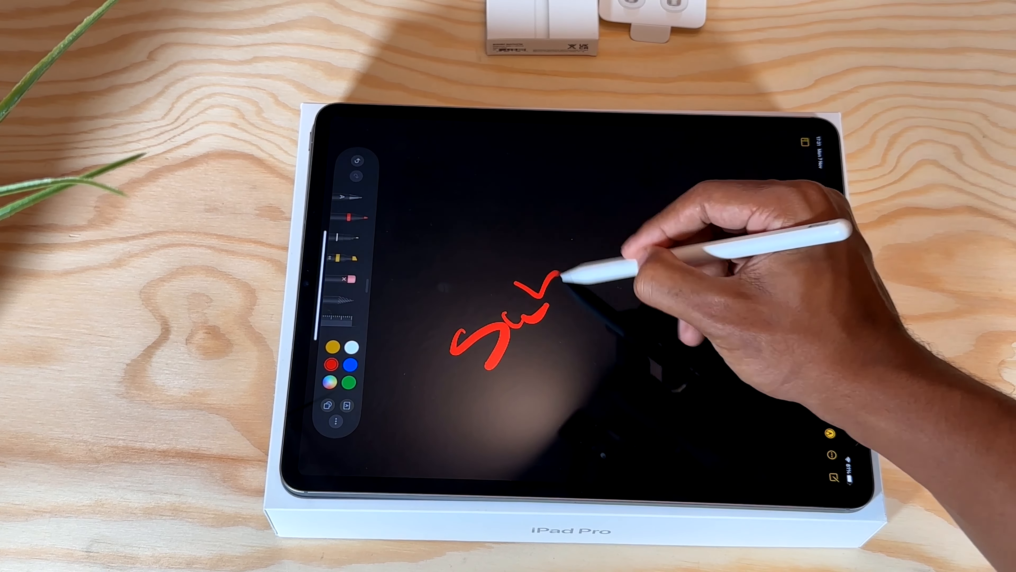
Handwrite the word "Subscribe" in red cursive with Apple Pencil.
left_click_drag(557, 279, 647, 194)
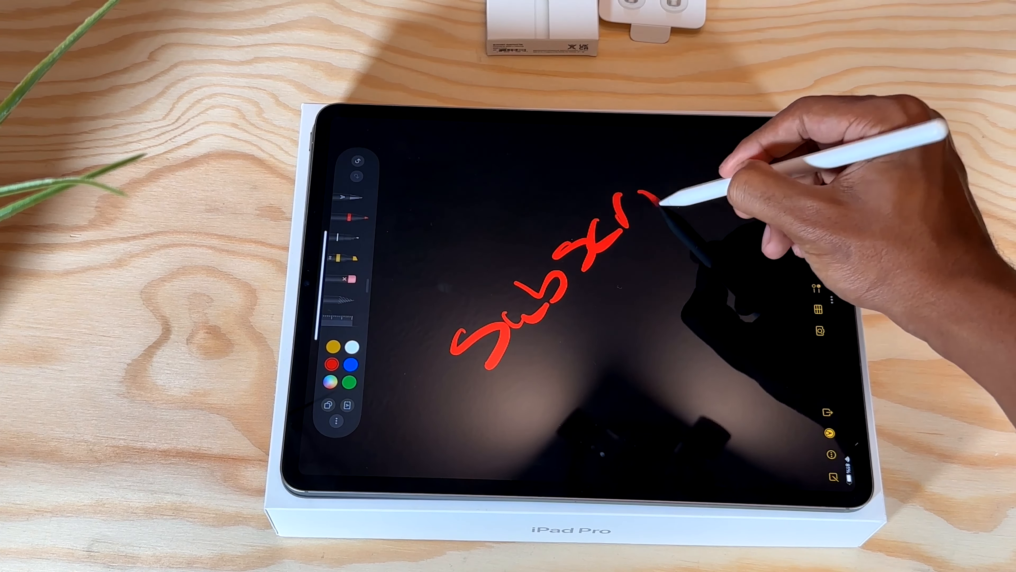
left_click_drag(648, 194, 726, 162)
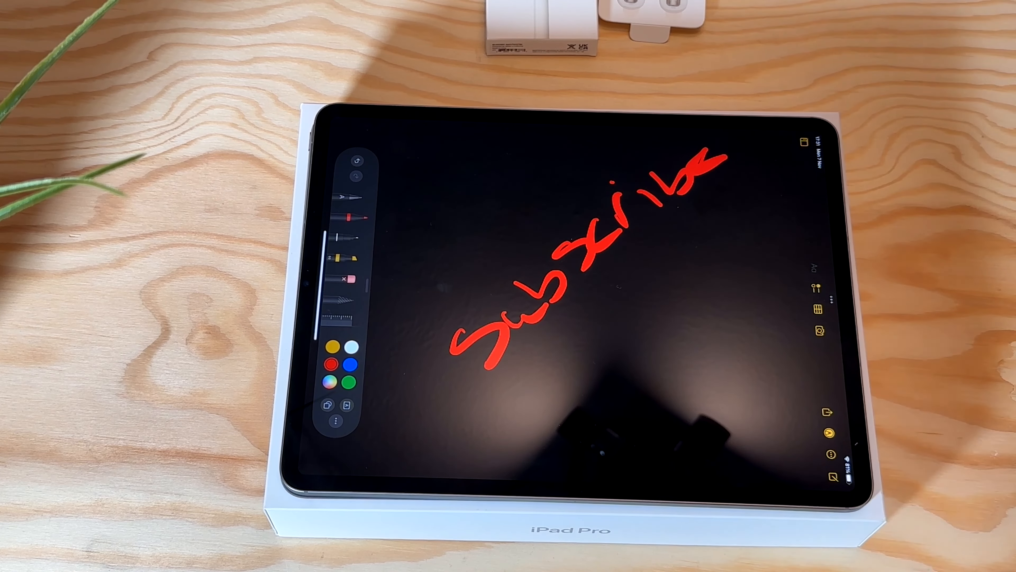